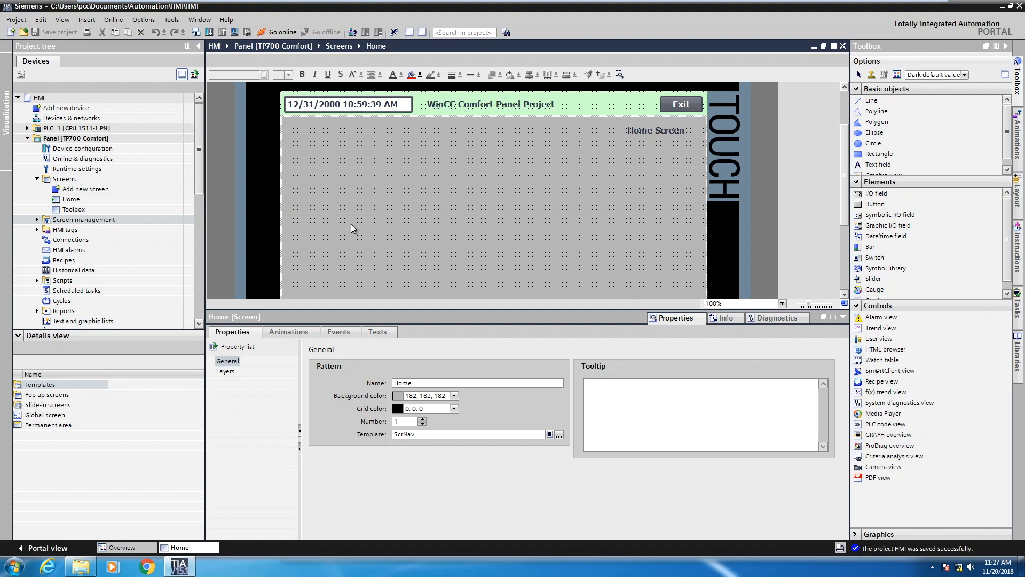
pyautogui.moveTo(480, 202)
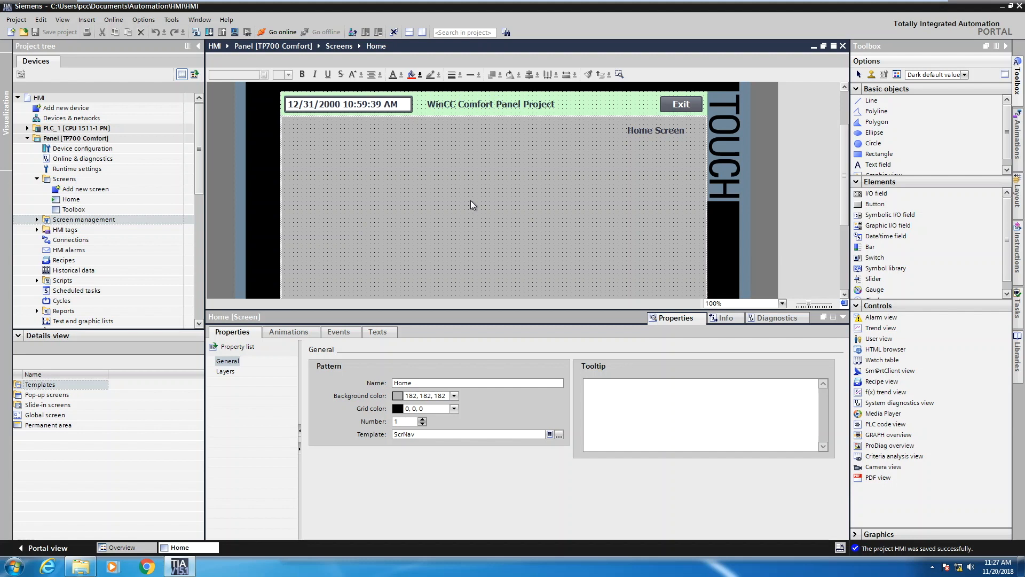
pyautogui.moveTo(252, 183)
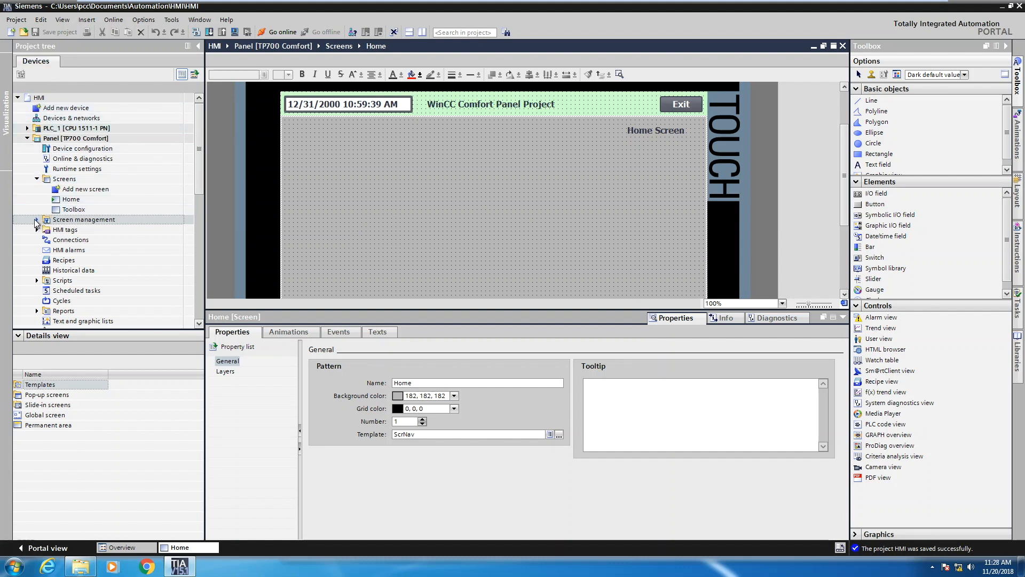
# Step: Expand Screen management and its Pop-up screens folder in the project tree
pyautogui.click(37, 219)
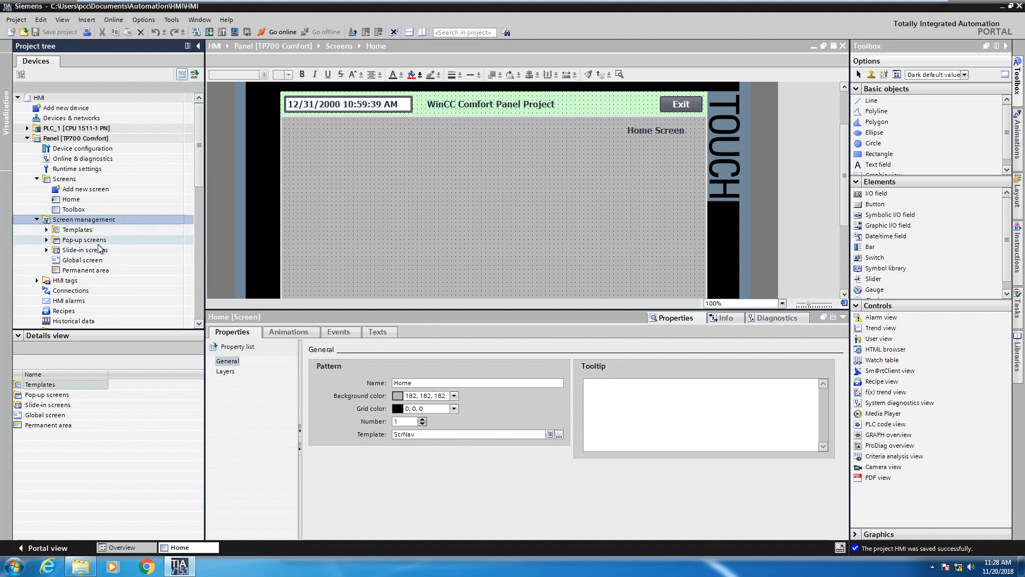
pyautogui.click(46, 239)
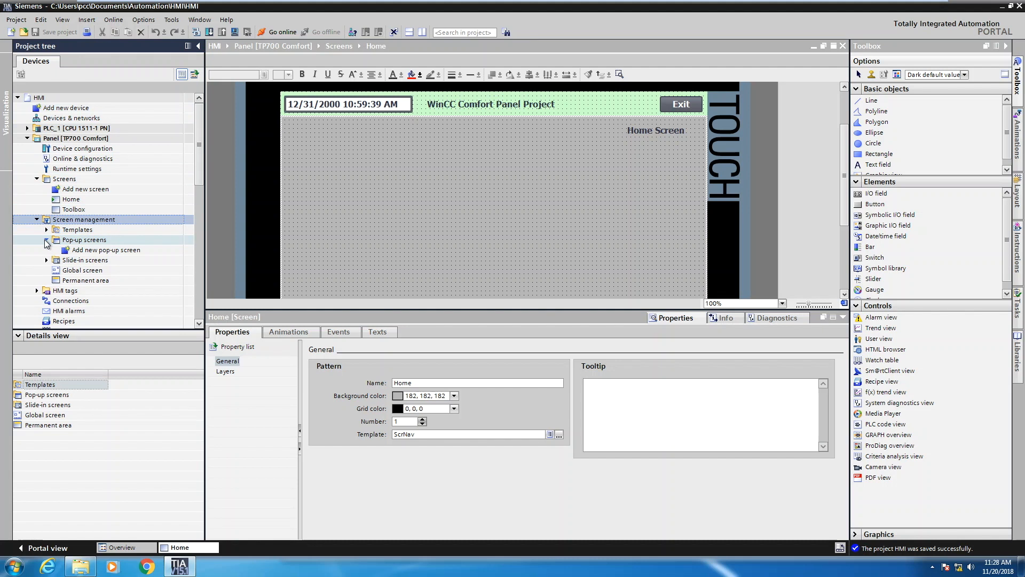
pyautogui.click(45, 240)
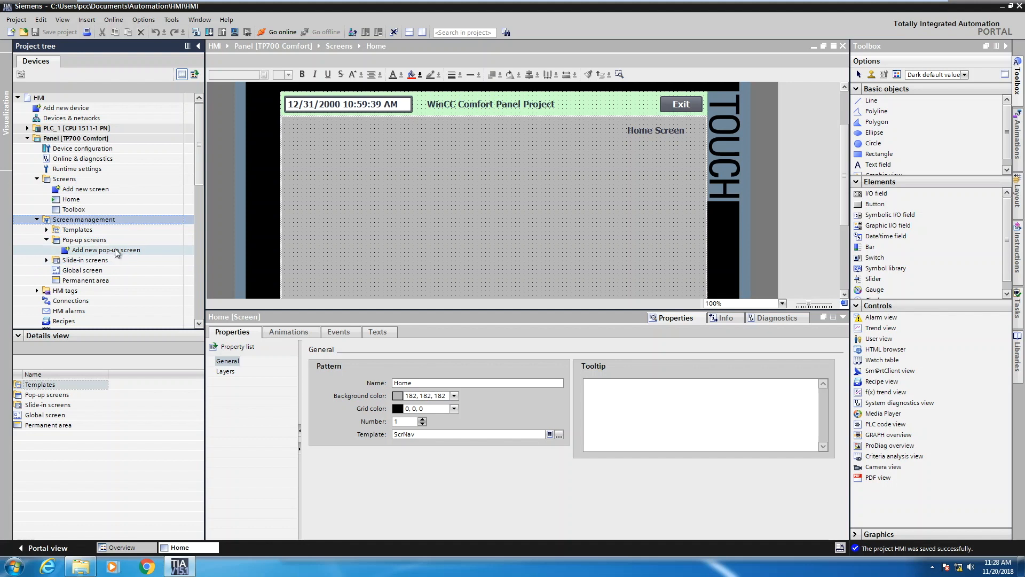
# Step: Add a new pop-up screen and name it 'Help Popup'
pyautogui.doubleClick(104, 250)
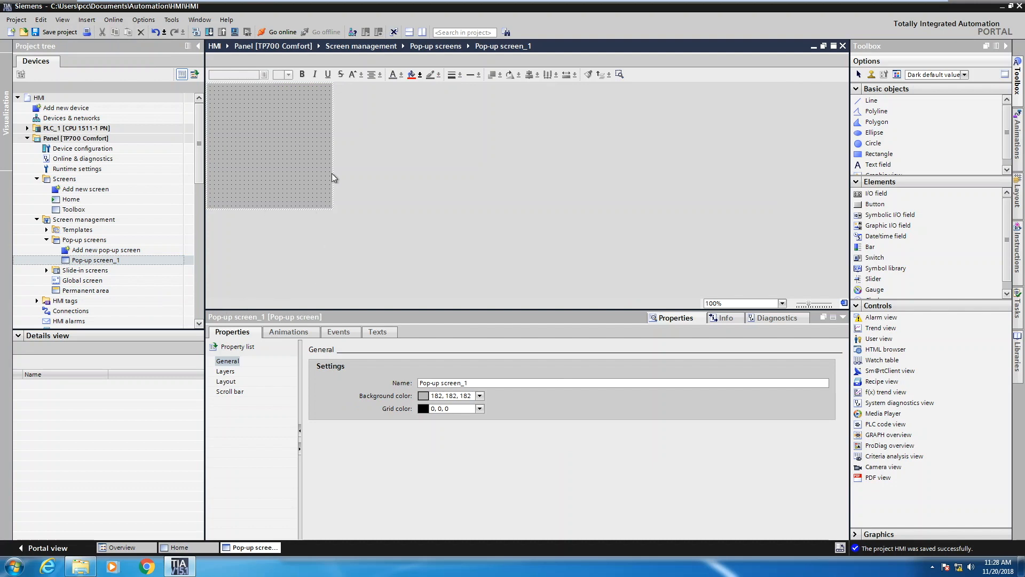
pyautogui.moveTo(231, 370)
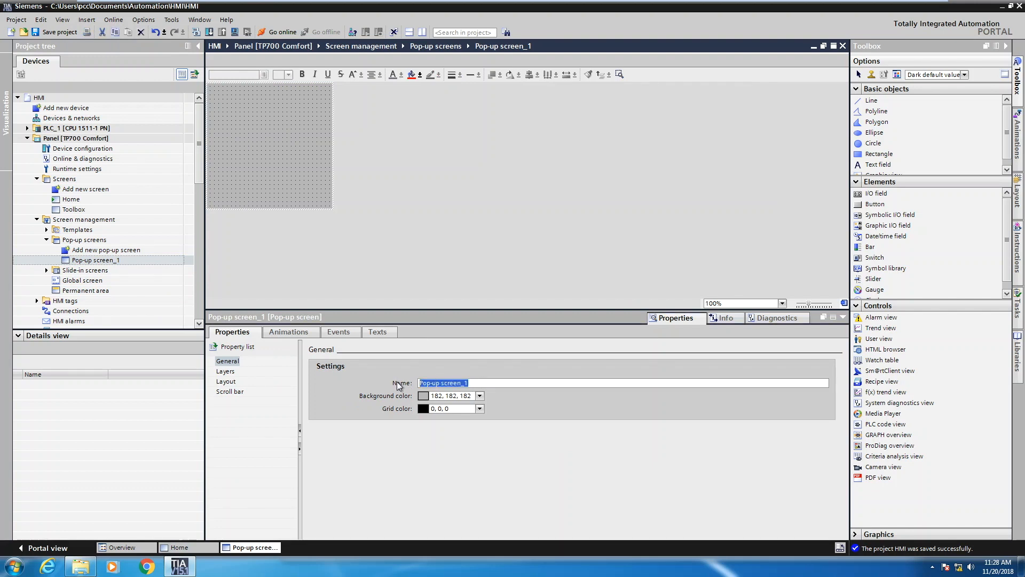
pyautogui.write('Help')
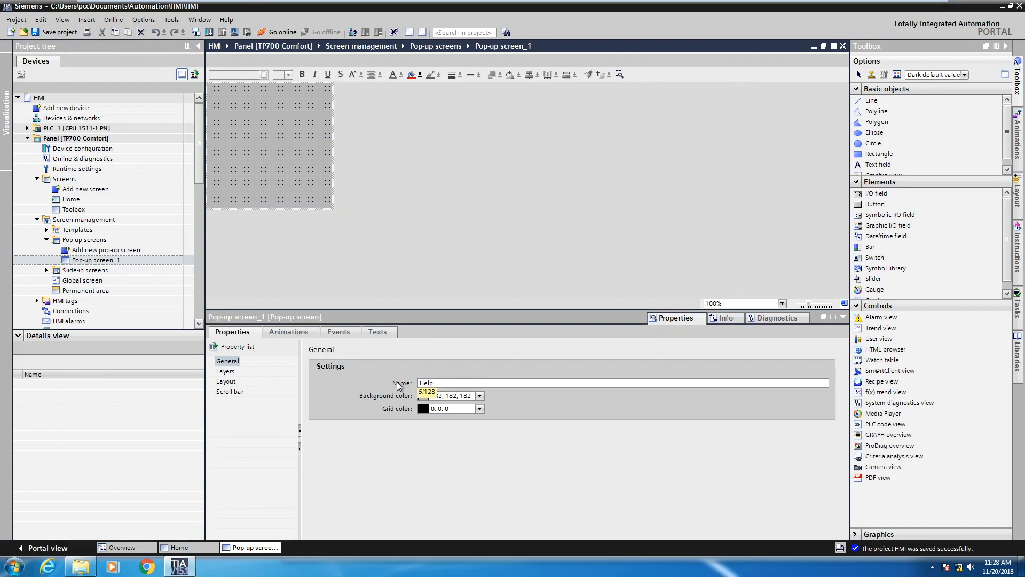
pyautogui.write('Popup')
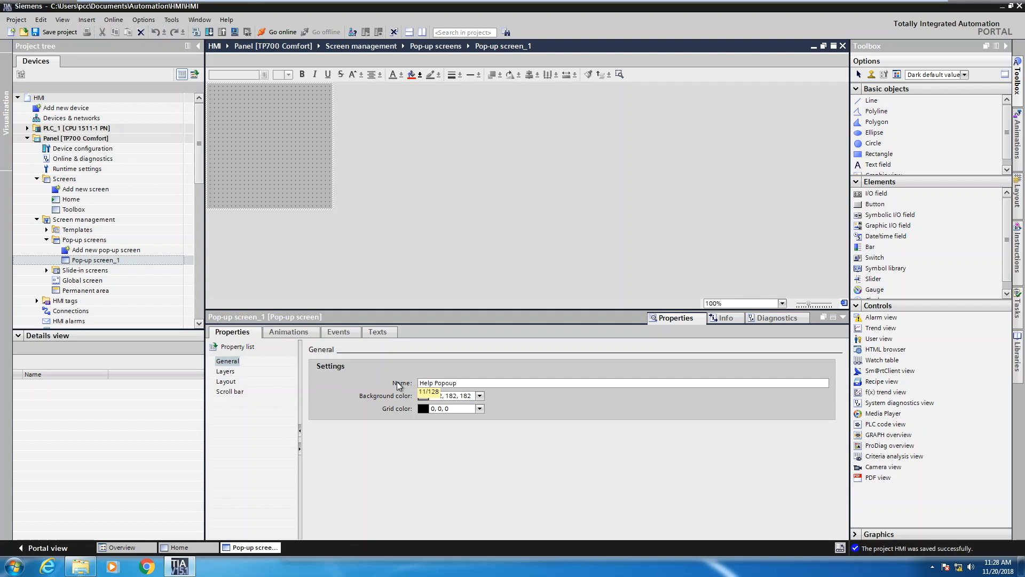
pyautogui.press('BackSpace')
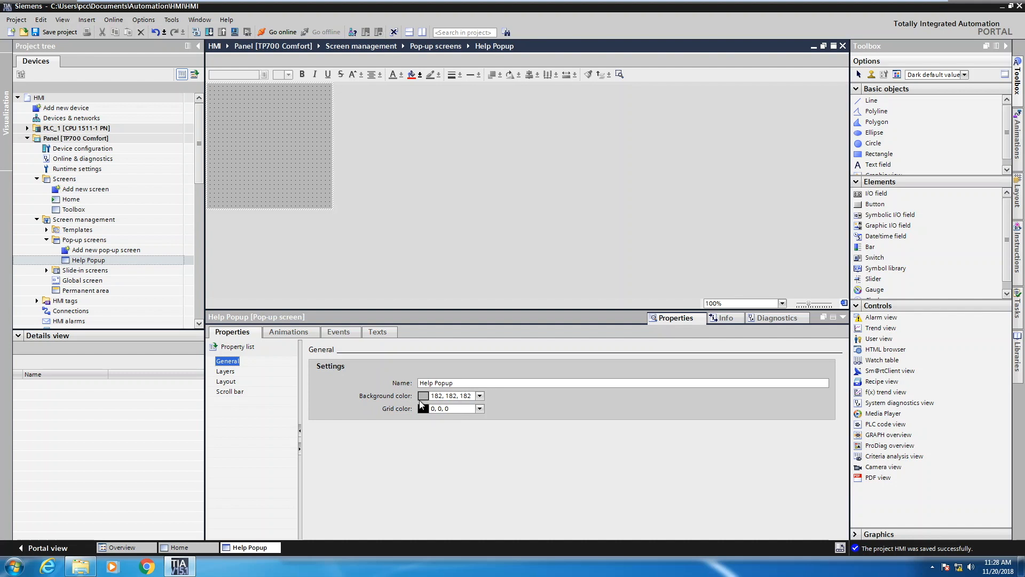
# Step: Set the Help Popup background colour to pale yellow (255, 255, 153), keeping its 240 by 240 size
pyautogui.click(479, 395)
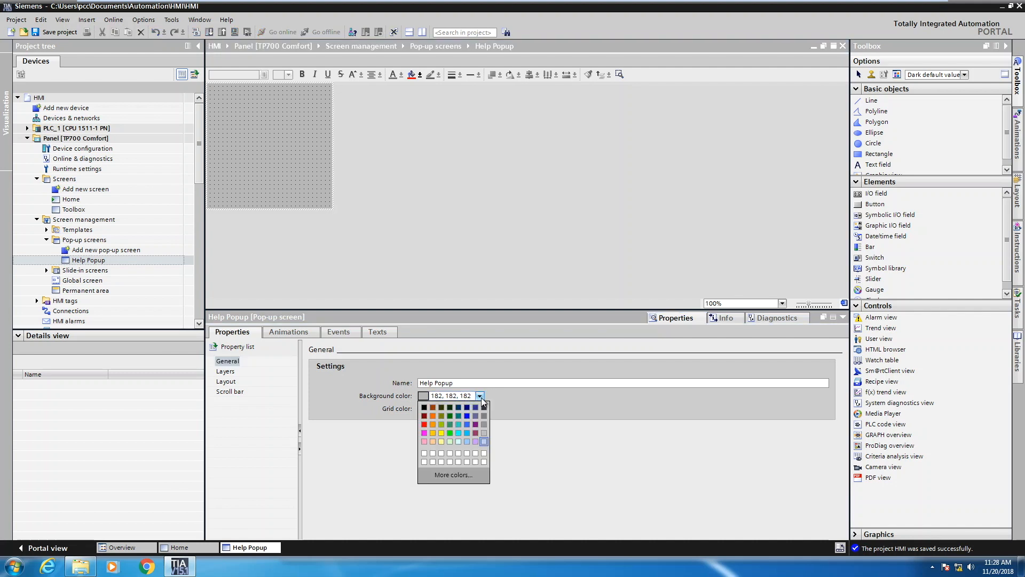
pyautogui.moveTo(444, 445)
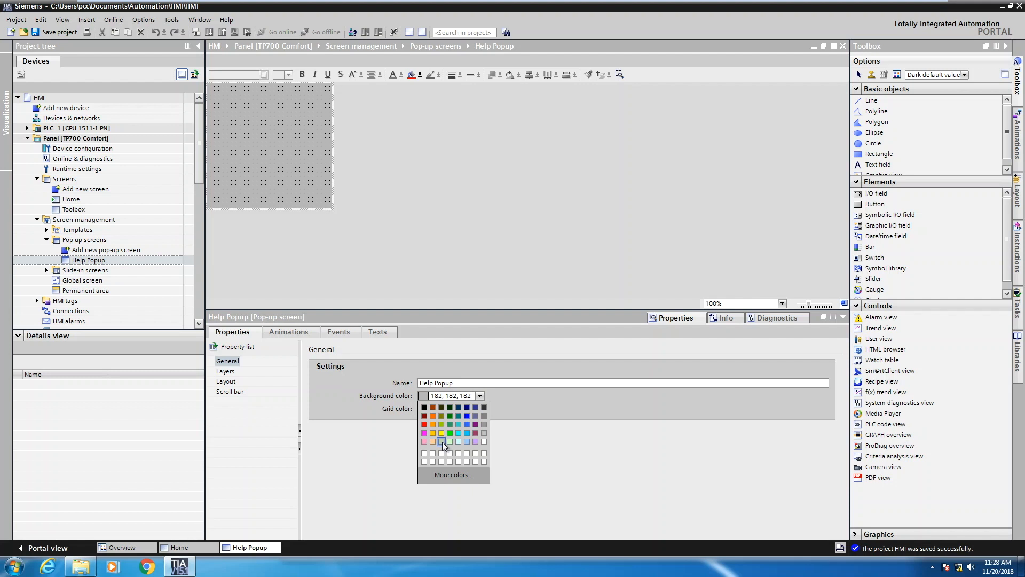
pyautogui.click(442, 432)
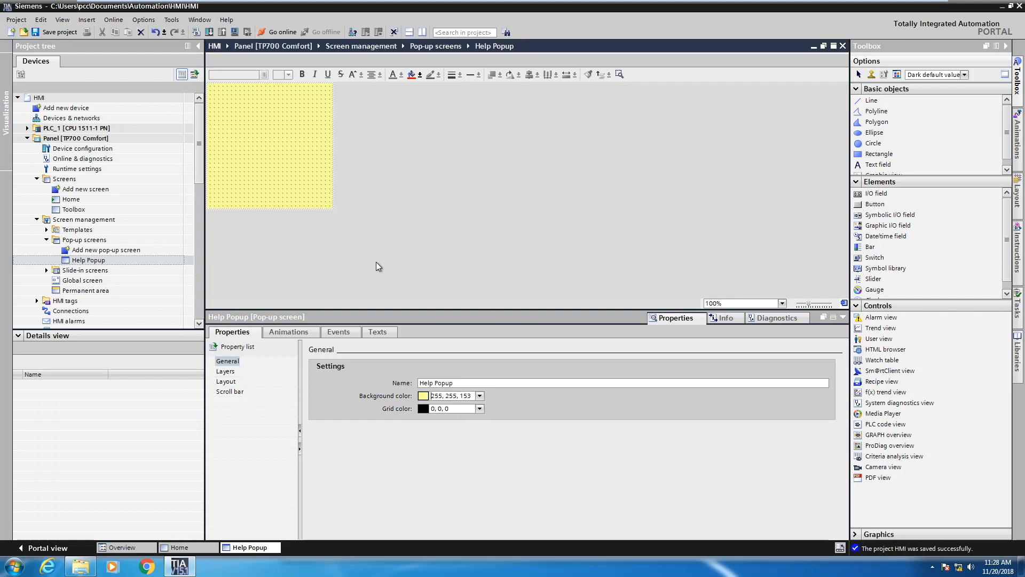
pyautogui.moveTo(247, 392)
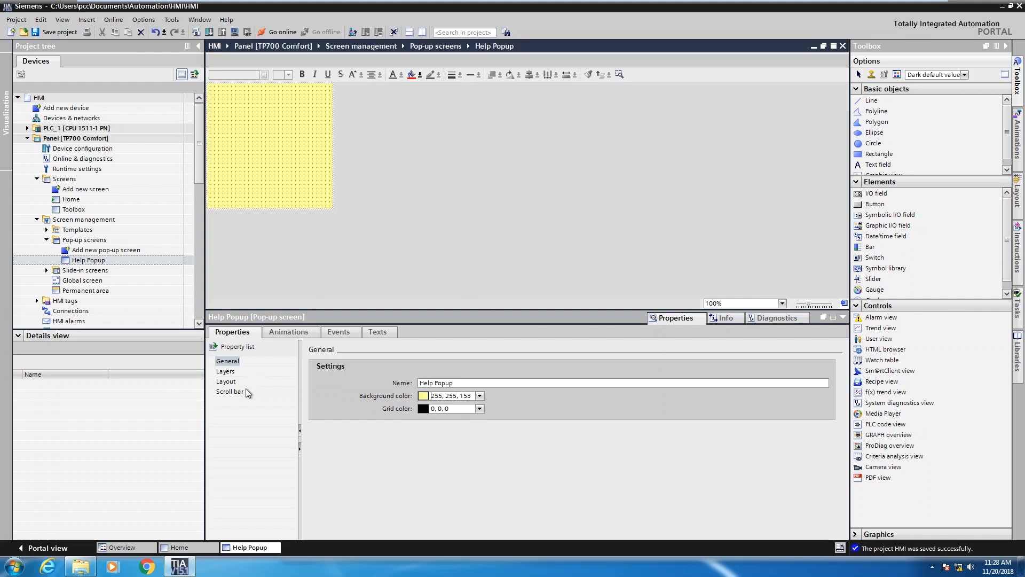
pyautogui.click(226, 381)
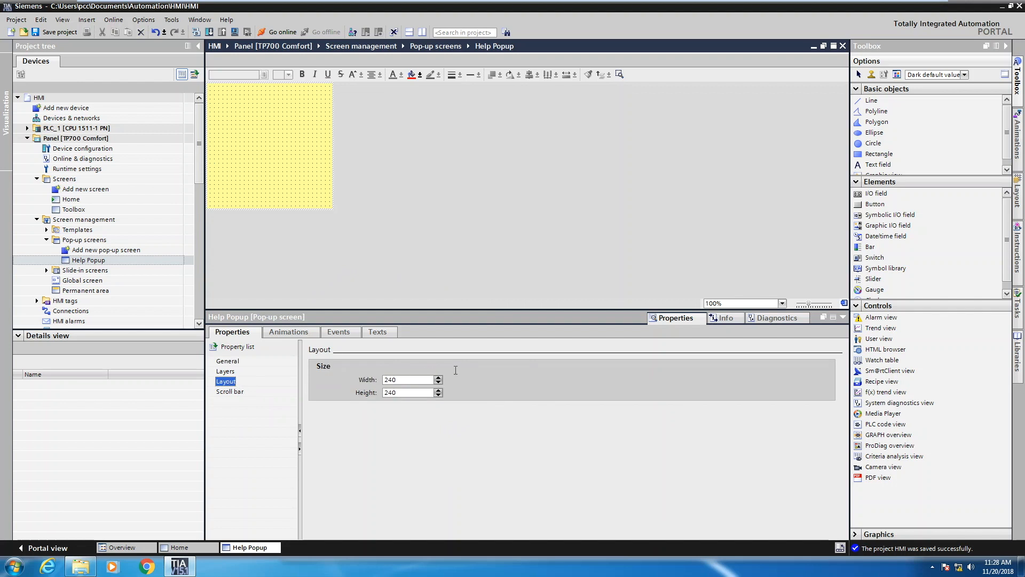
pyautogui.moveTo(353, 392)
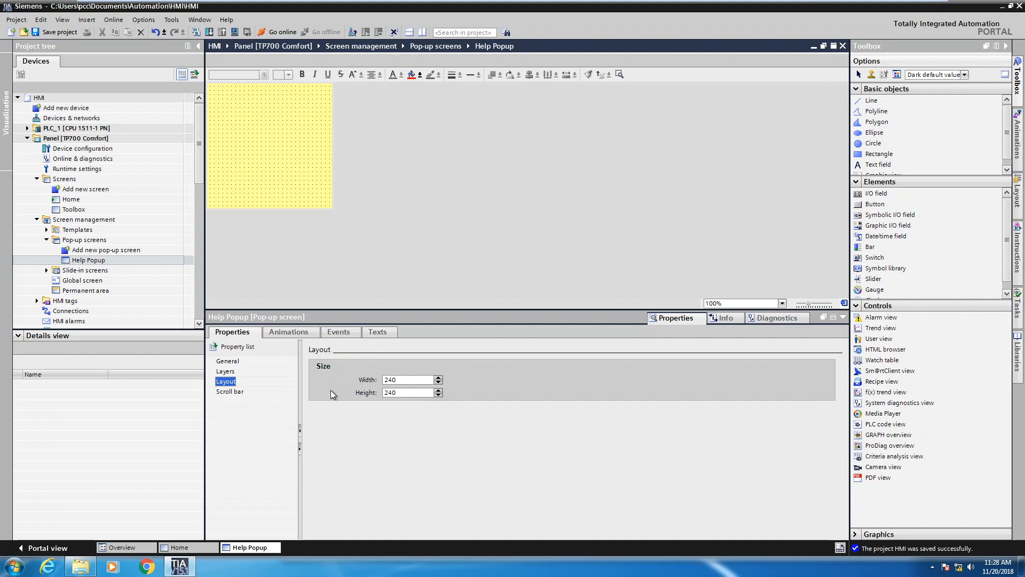
pyautogui.moveTo(260, 372)
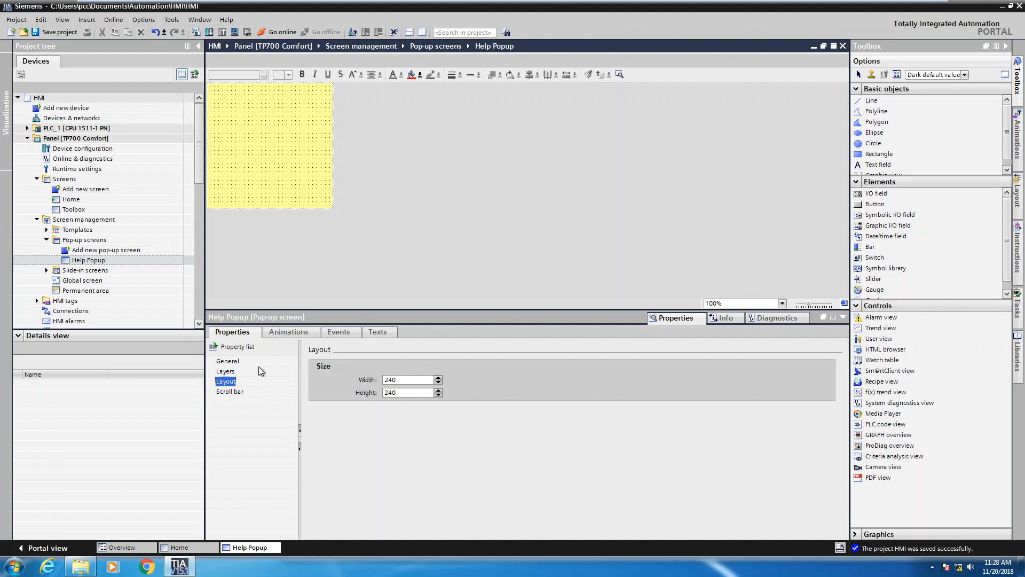
pyautogui.click(228, 360)
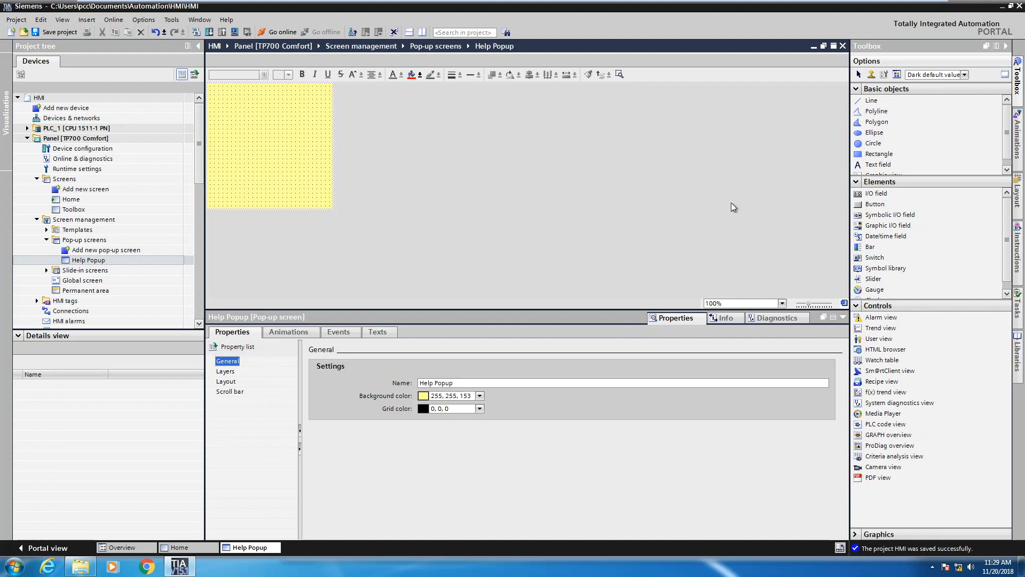
pyautogui.moveTo(874, 204)
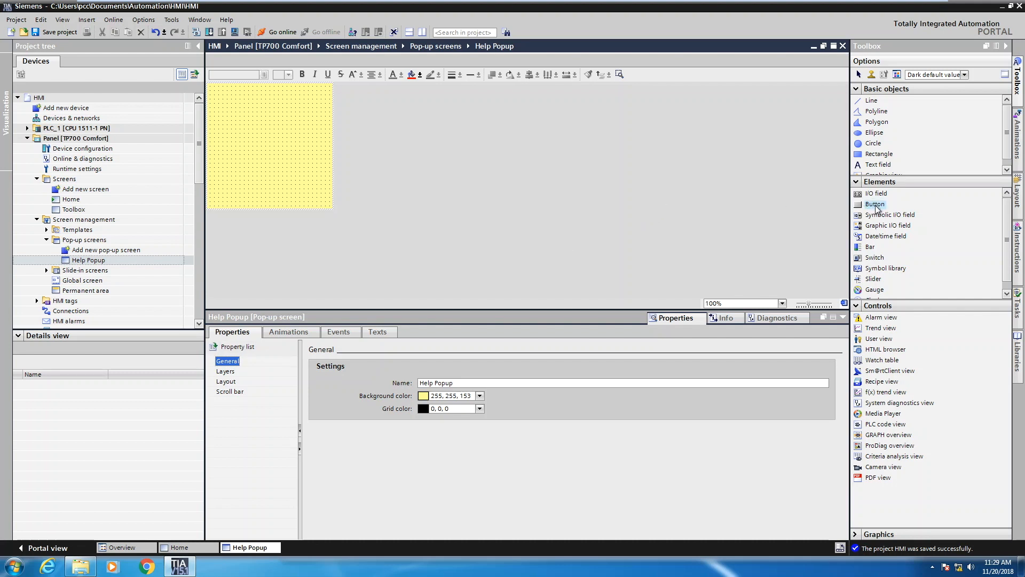
pyautogui.moveTo(875, 204)
pyautogui.write('Close')
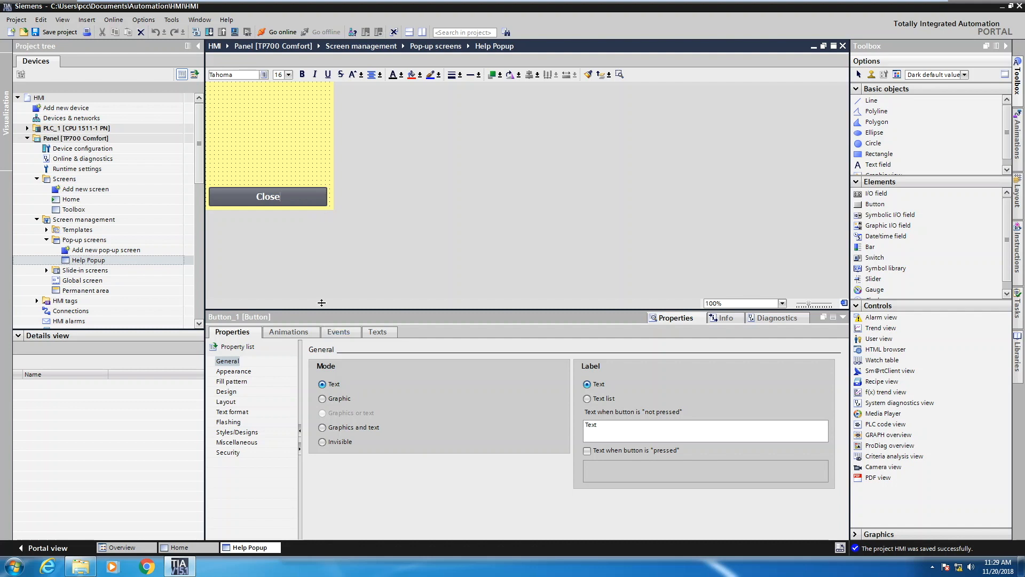
# Step: Show the Close button's Press event function list in its Events properties
pyautogui.click(340, 331)
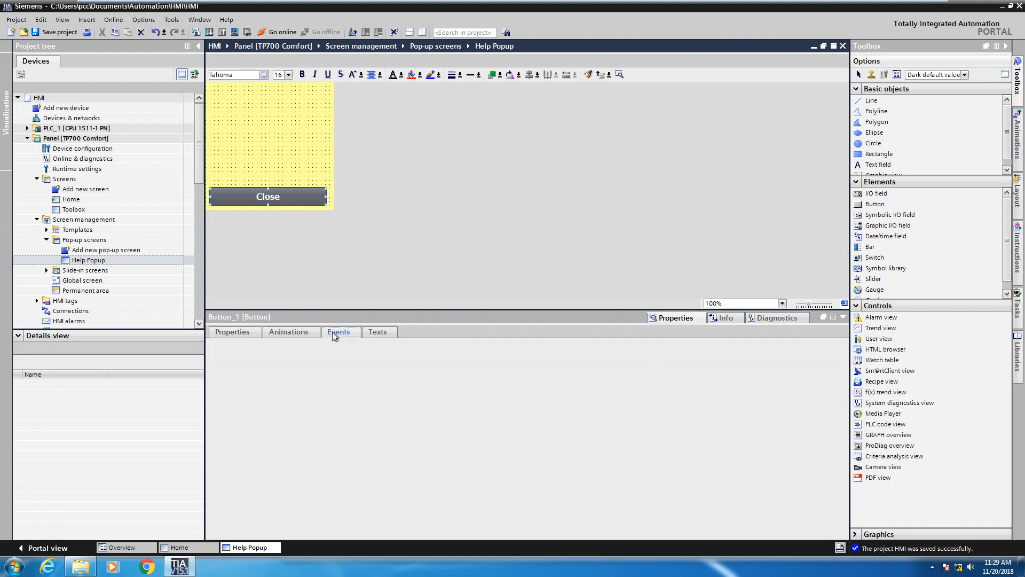
pyautogui.click(338, 331)
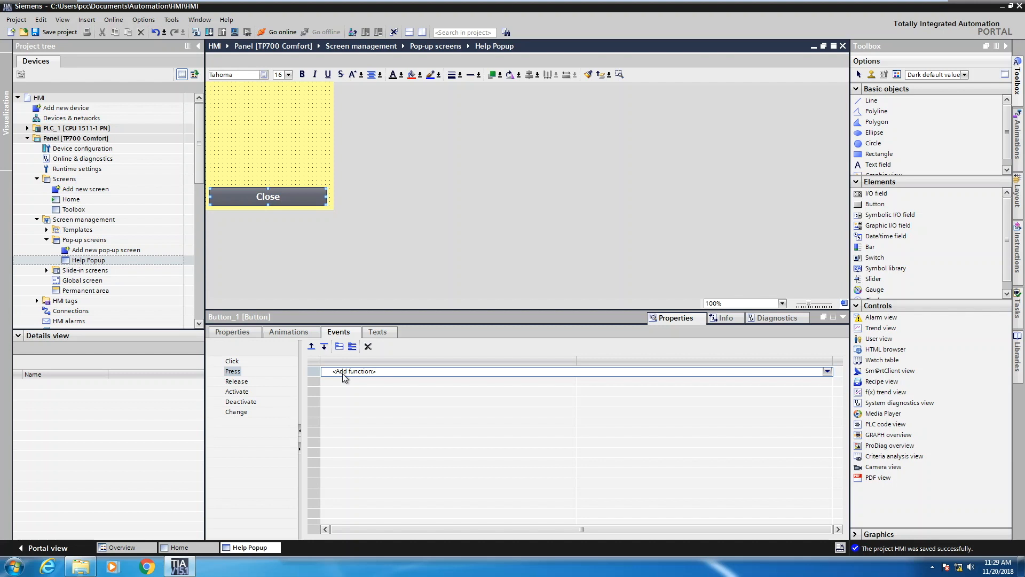
pyautogui.moveTo(755, 378)
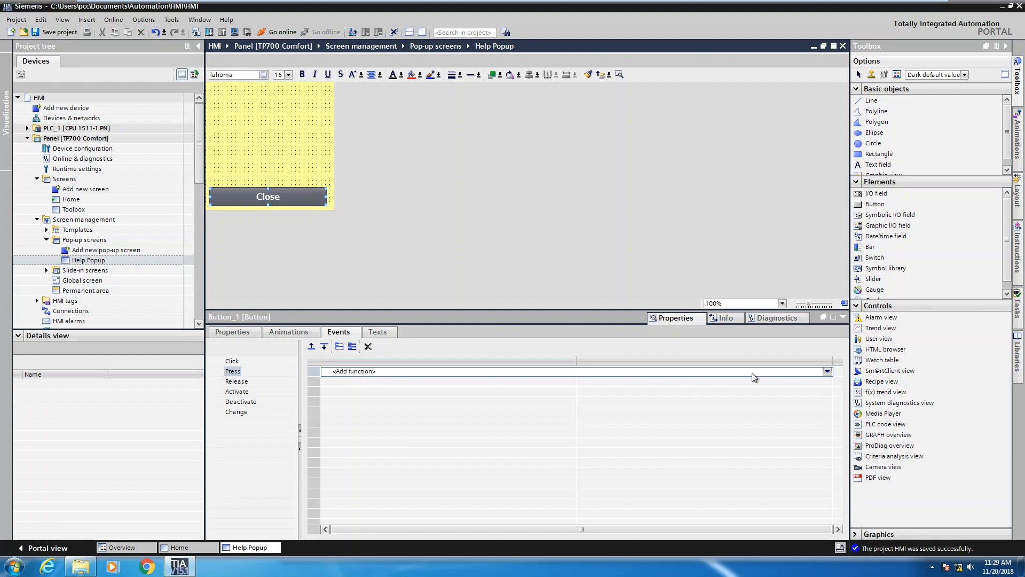
# Step: Assign ShowPopupScreen for screen Help Popup with display mode Off to the Close button's Press event
pyautogui.click(826, 371)
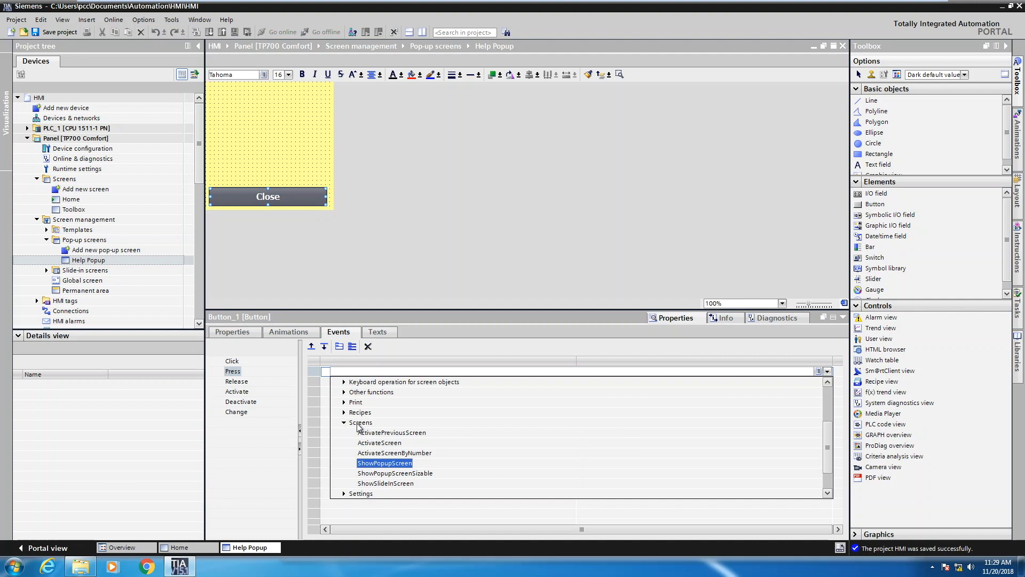
pyautogui.moveTo(378, 442)
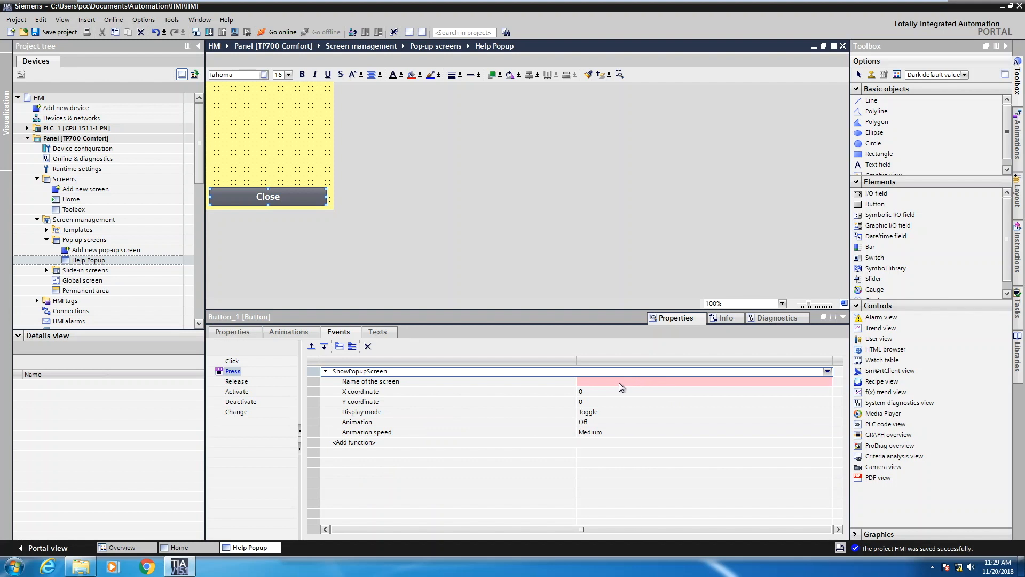
pyautogui.moveTo(570, 384)
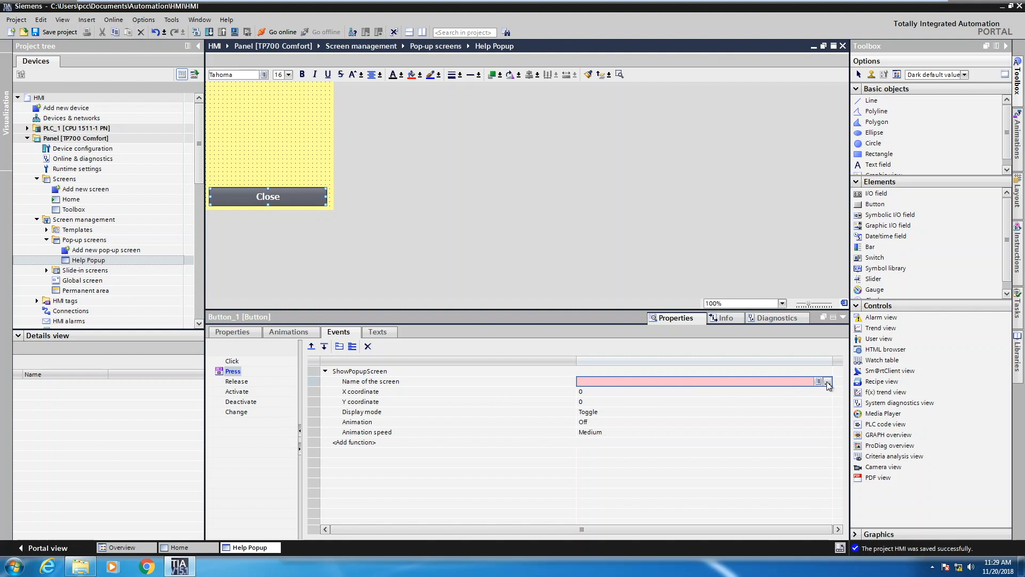
pyautogui.click(826, 381)
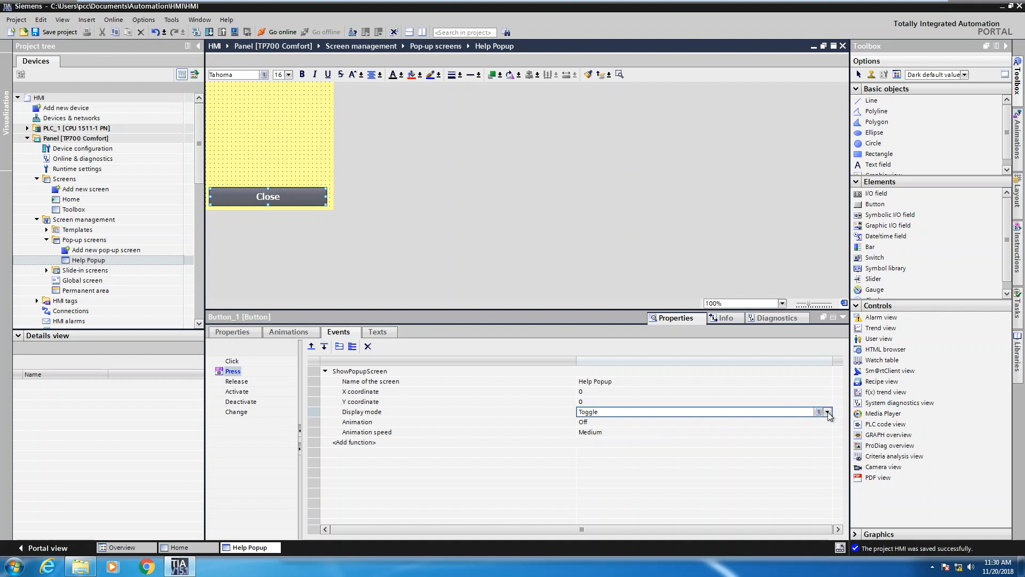
pyautogui.click(826, 411)
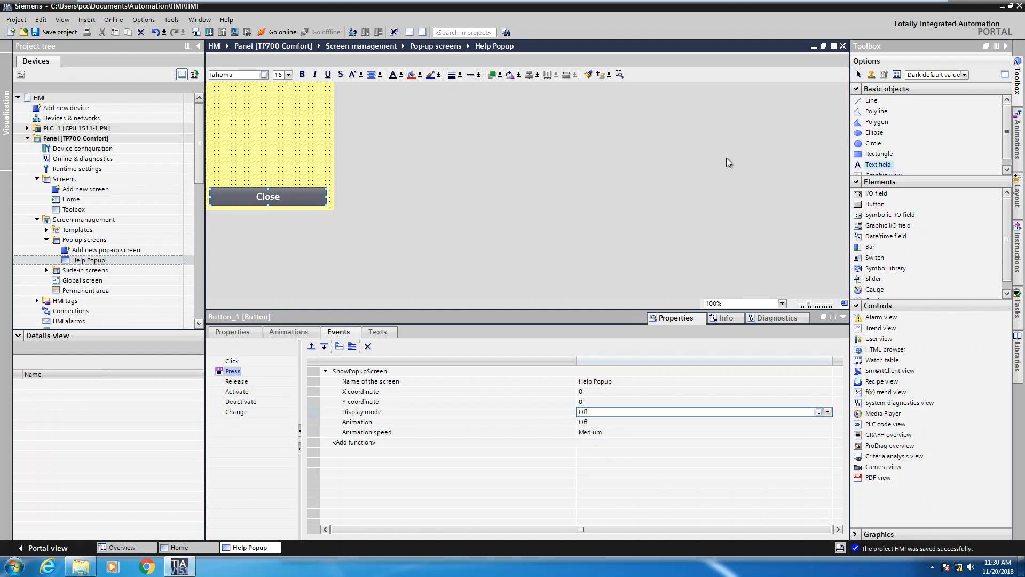
# Step: Add a 'Help Popup' title text field at the top of the yellow pop-up
pyautogui.click(242, 103)
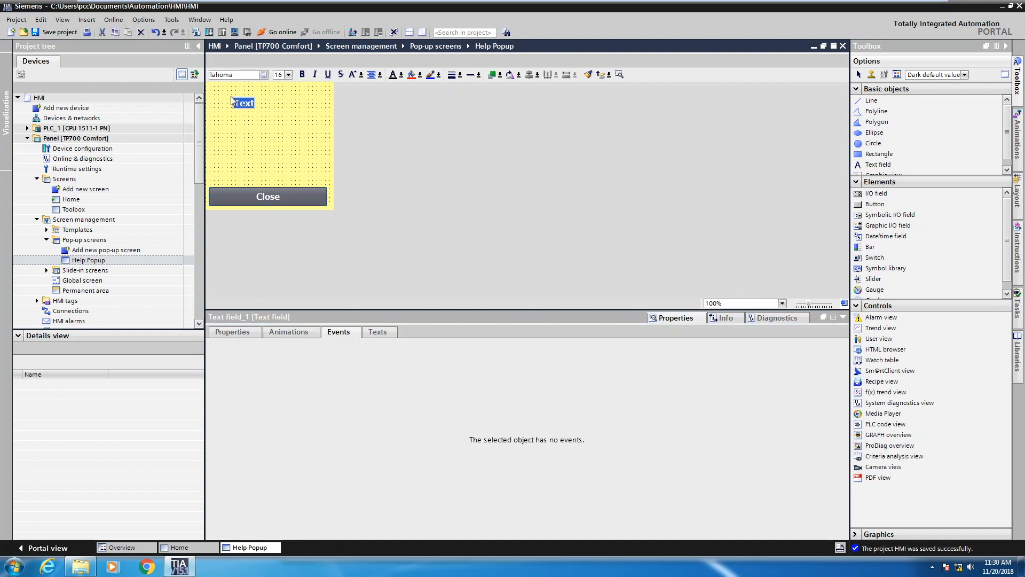
pyautogui.write('Help Popup')
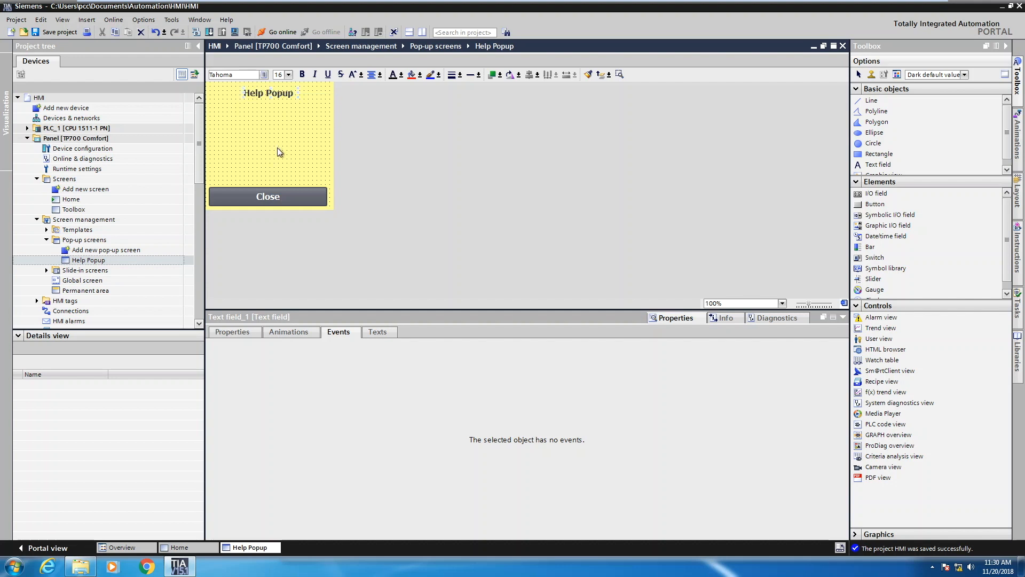
pyautogui.moveTo(281, 135)
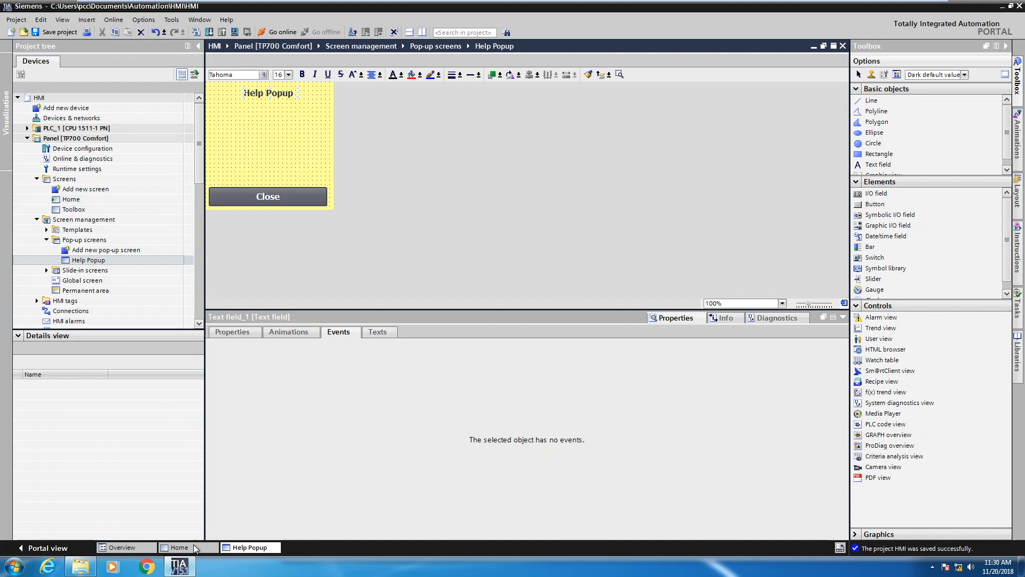
pyautogui.click(178, 547)
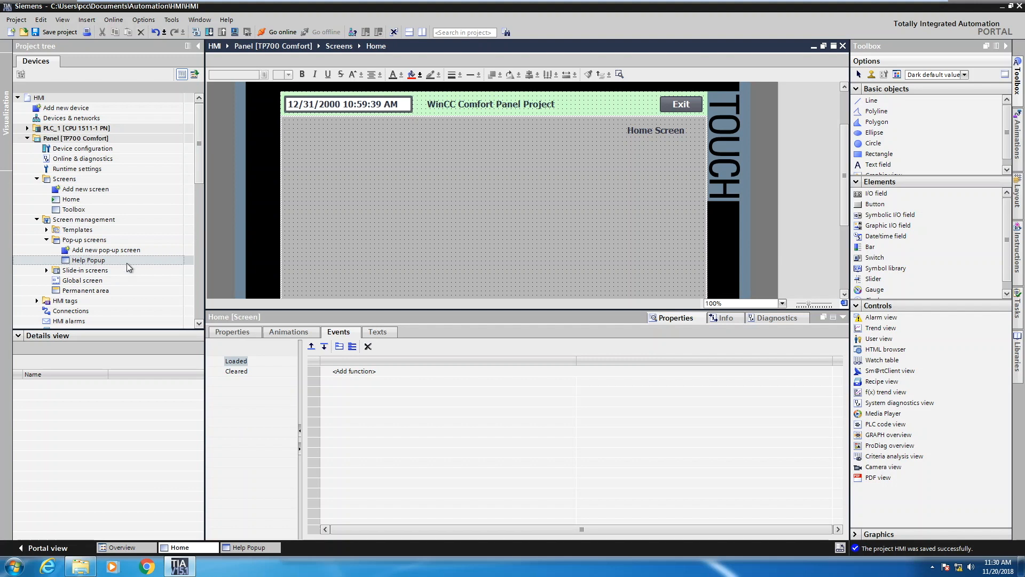
# Step: Drop a Help Popup button onto the Home screen showing Help Popup with display mode On
pyautogui.click(87, 259)
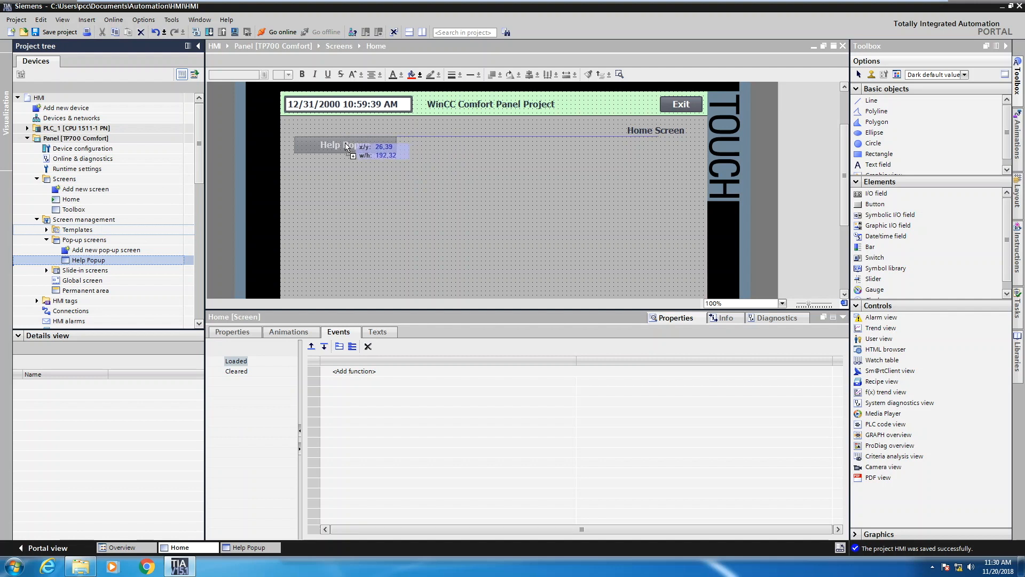
pyautogui.click(343, 144)
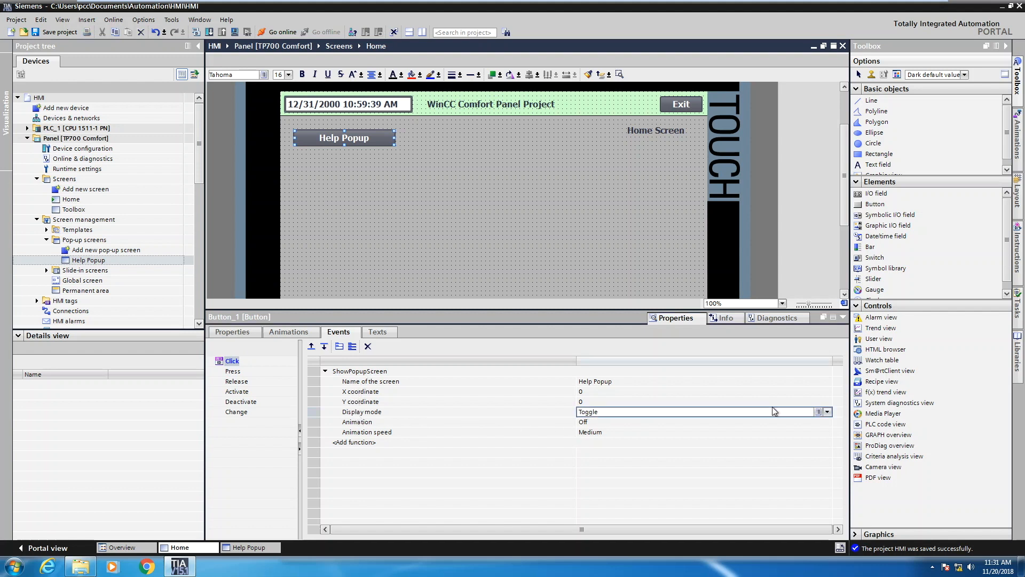
pyautogui.click(825, 411)
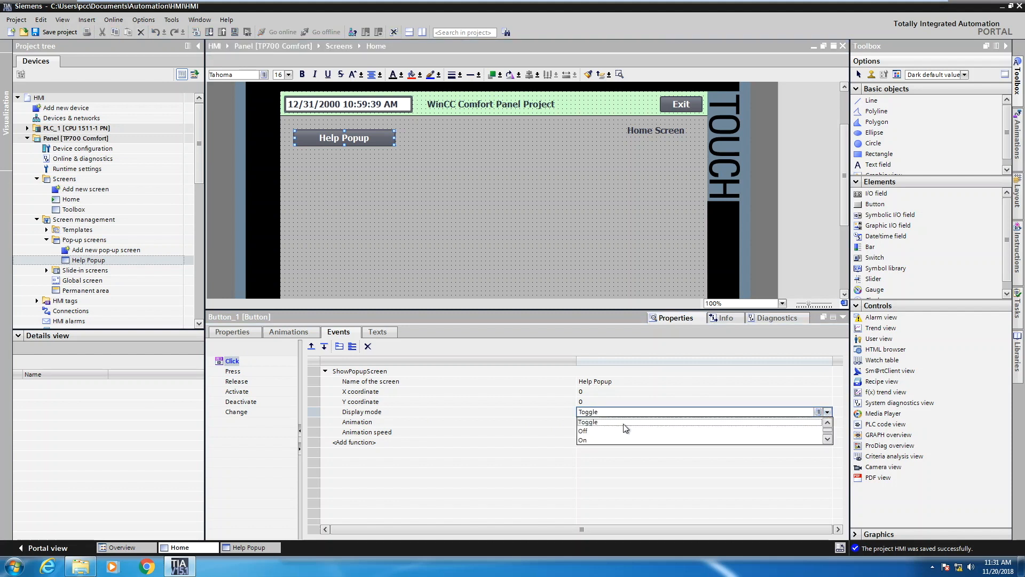
pyautogui.click(580, 438)
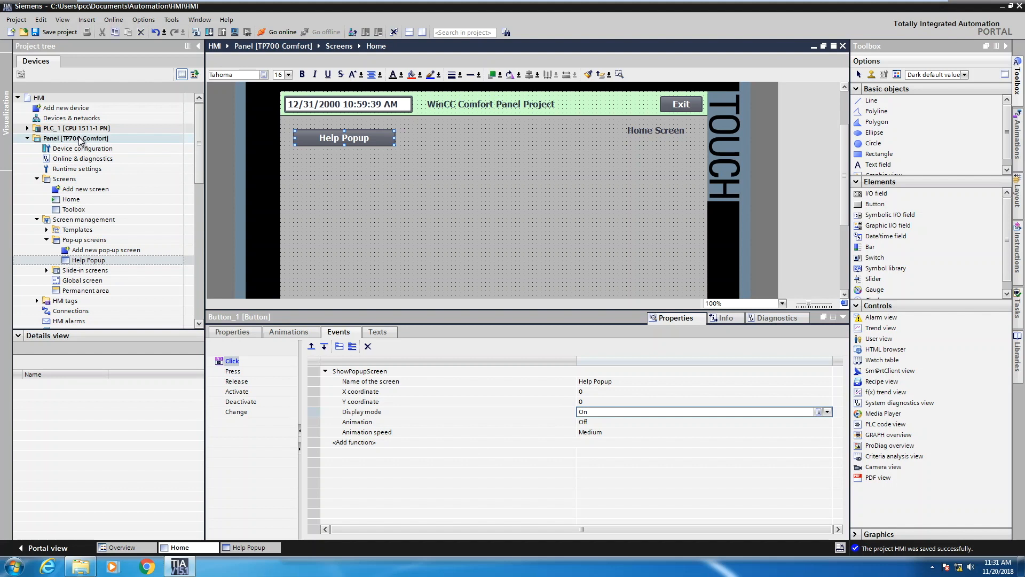
pyautogui.click(77, 137)
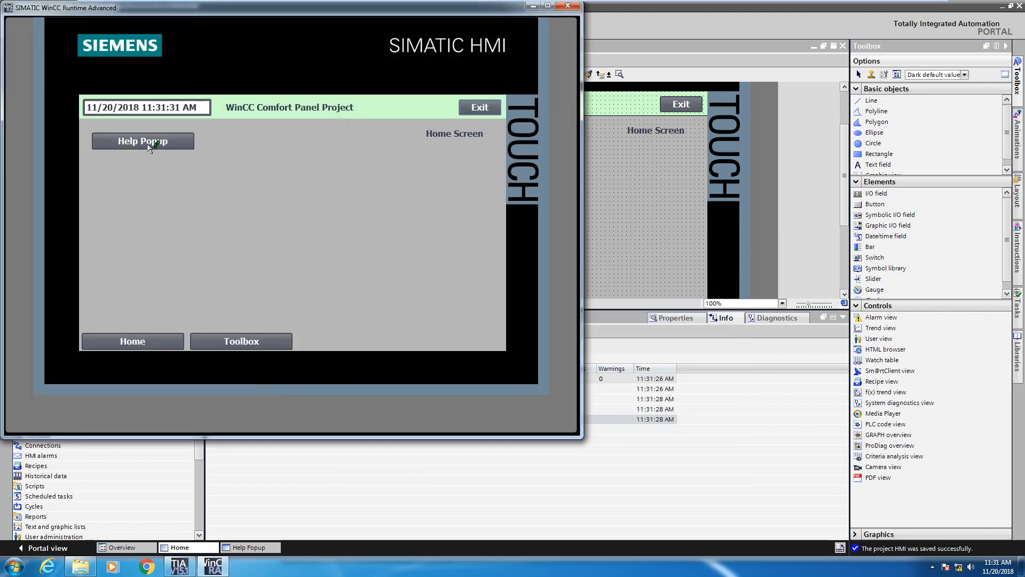
pyautogui.click(142, 141)
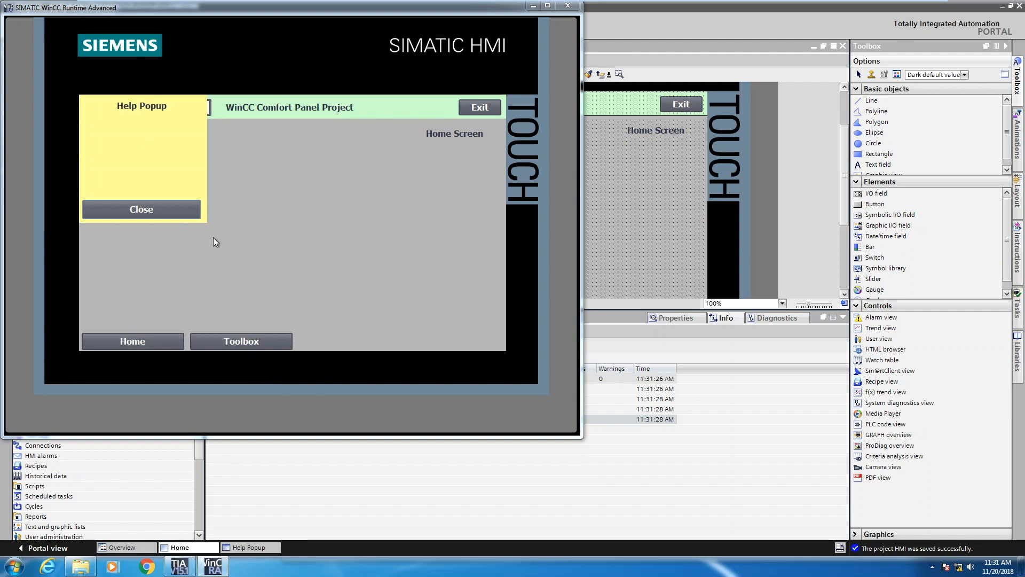
pyautogui.moveTo(99, 161)
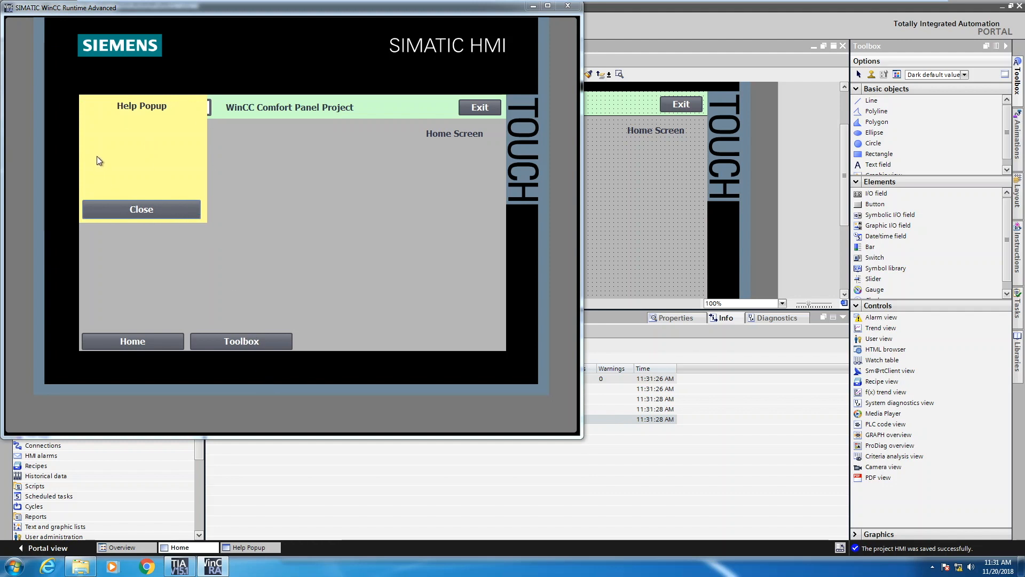
pyautogui.click(141, 209)
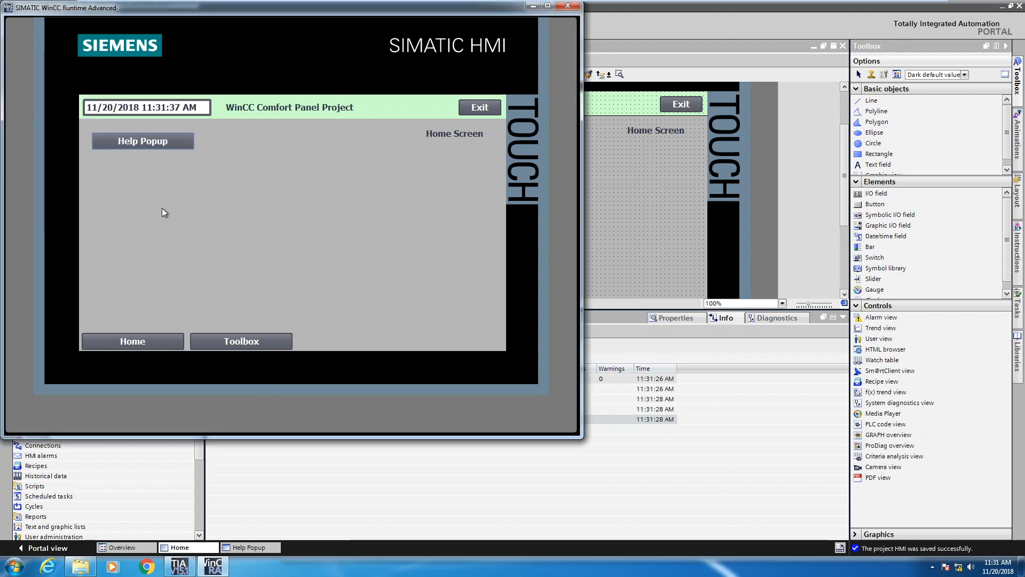
pyautogui.moveTo(183, 333)
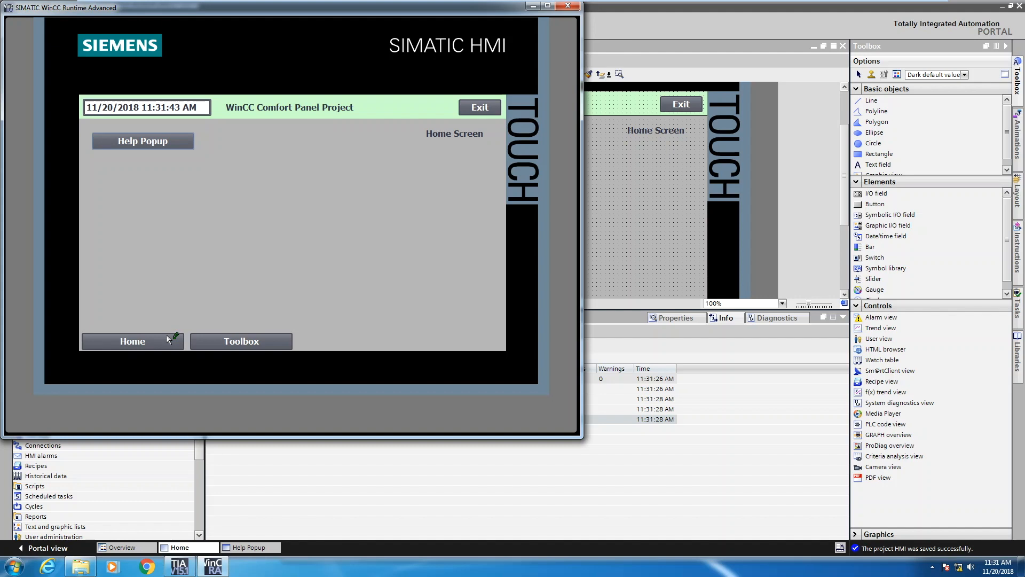
pyautogui.moveTo(506, 269)
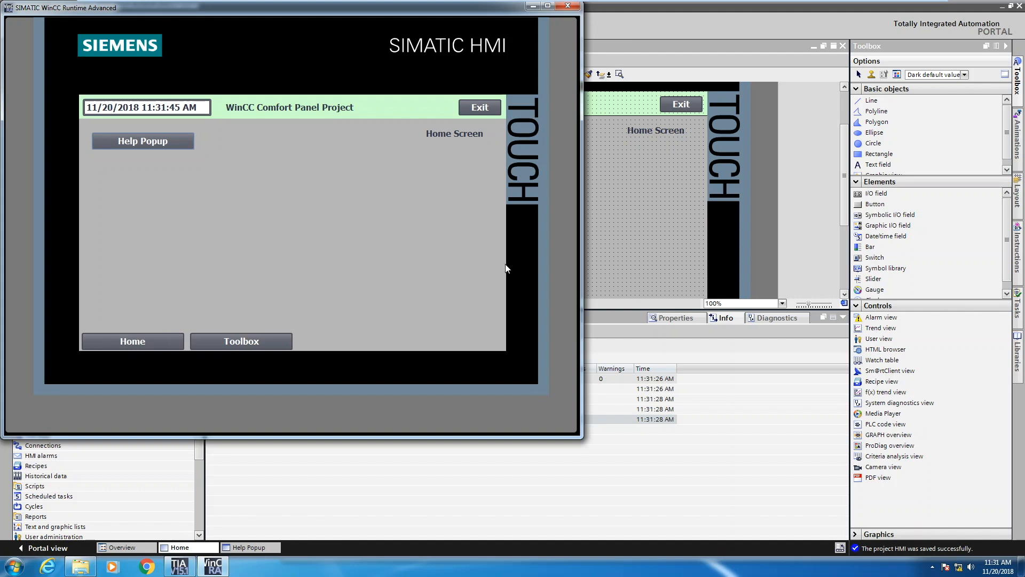